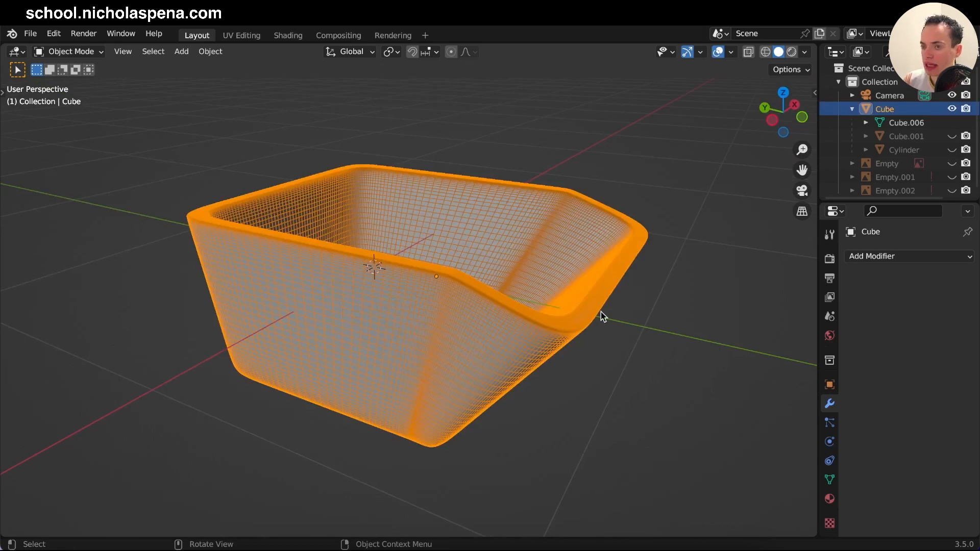
pyautogui.moveTo(611, 317)
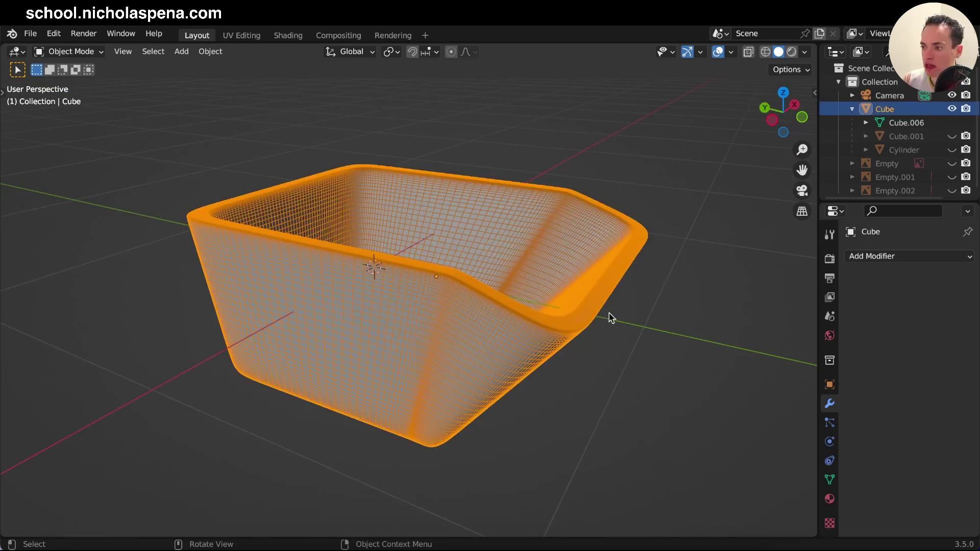
pyautogui.moveTo(632, 316)
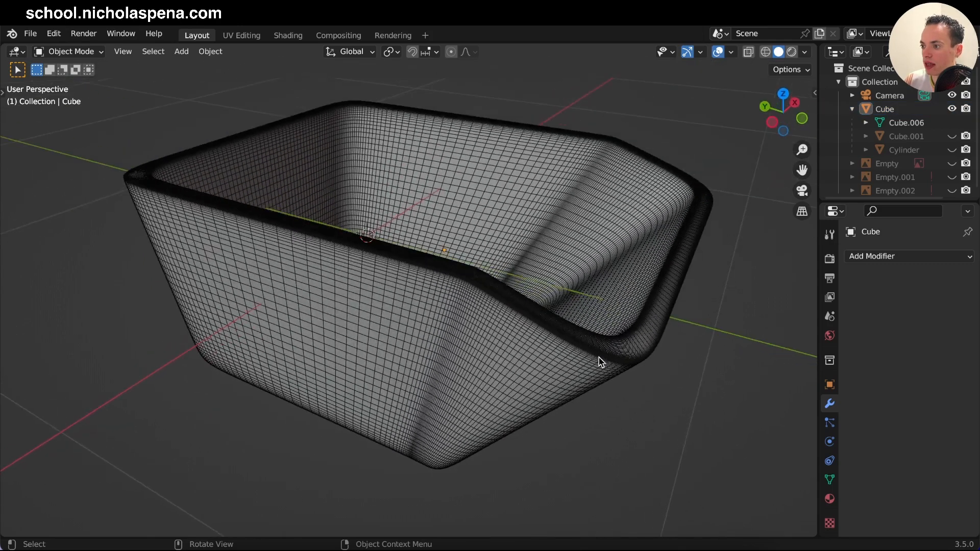
# Select the tub and toggle the viewport wireframe overlay, ending with its dense mesh lines shown.
pyautogui.click(588, 279)
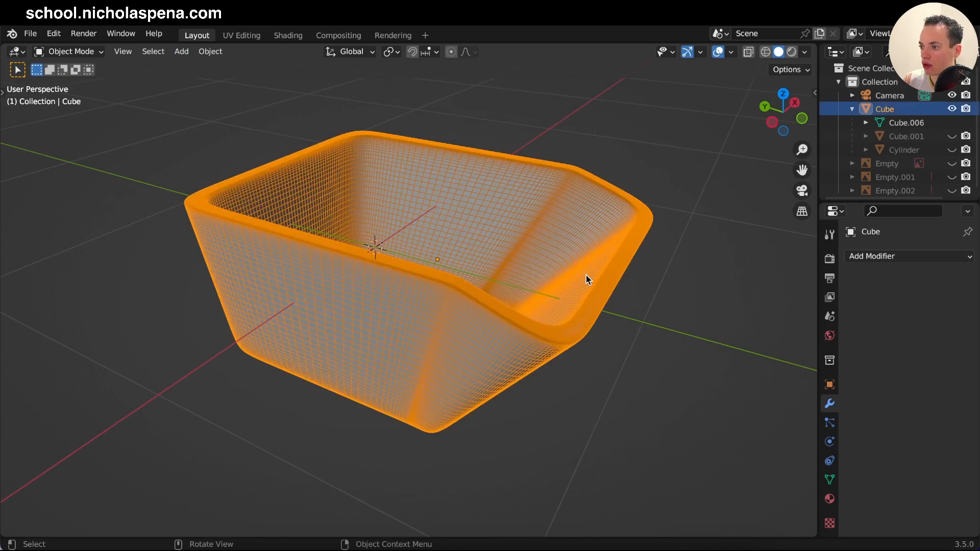
pyautogui.click(733, 52)
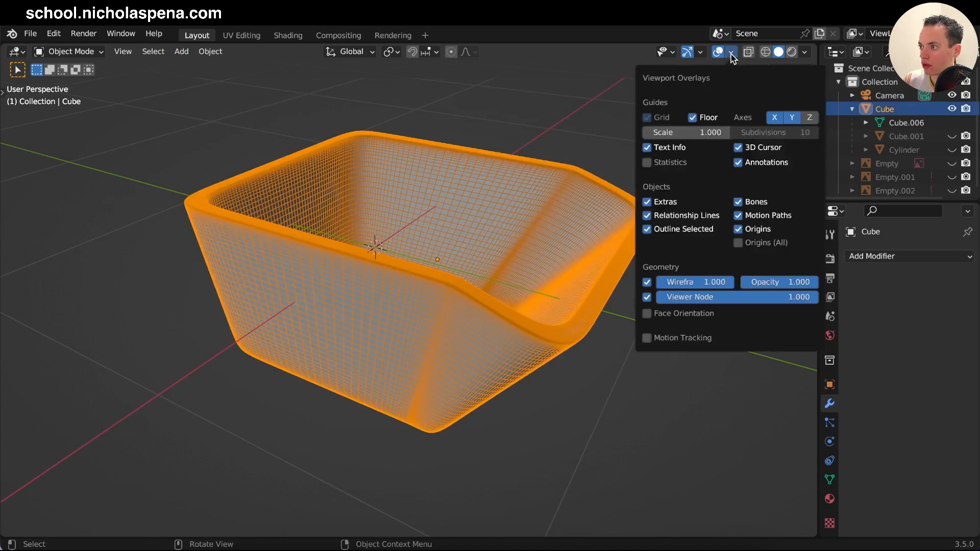
pyautogui.moveTo(648, 282)
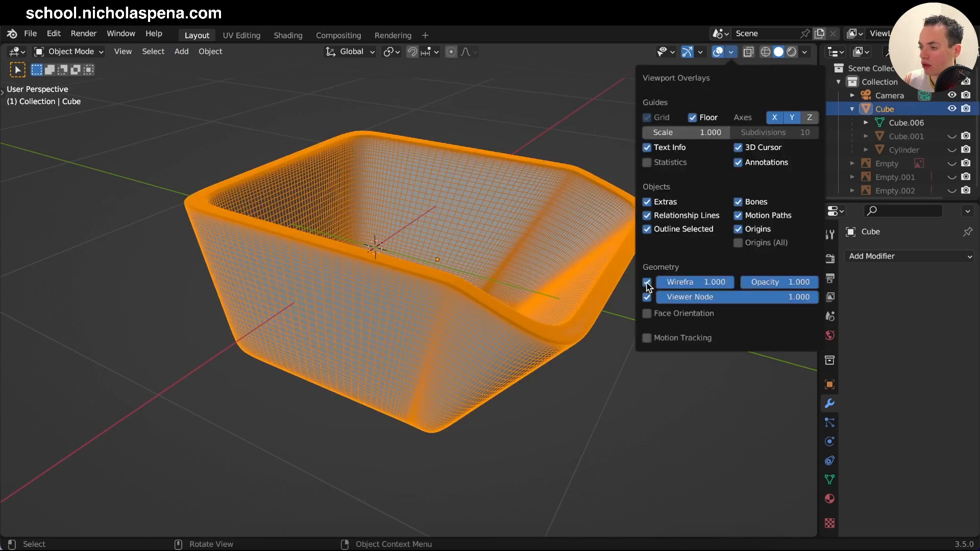
pyautogui.click(648, 282)
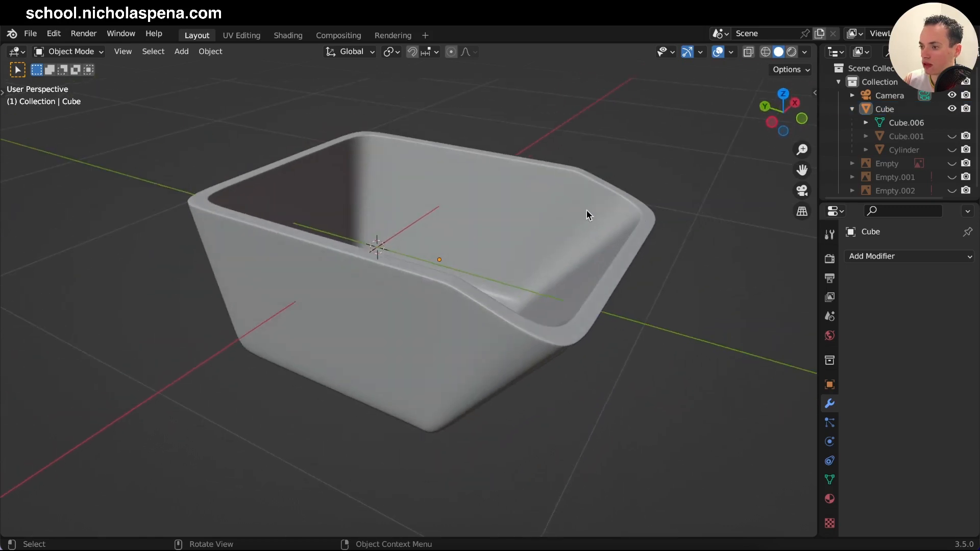
pyautogui.moveTo(731, 52)
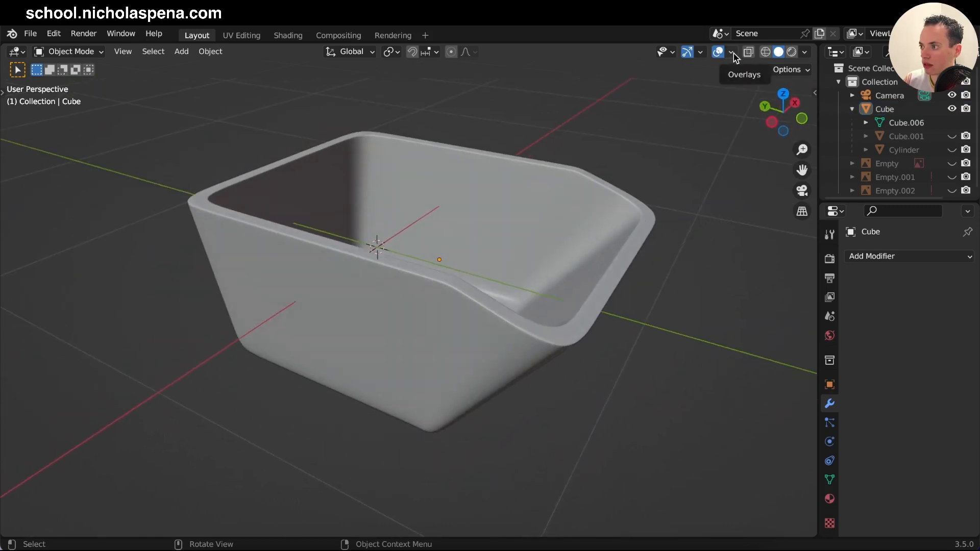
pyautogui.click(717, 53)
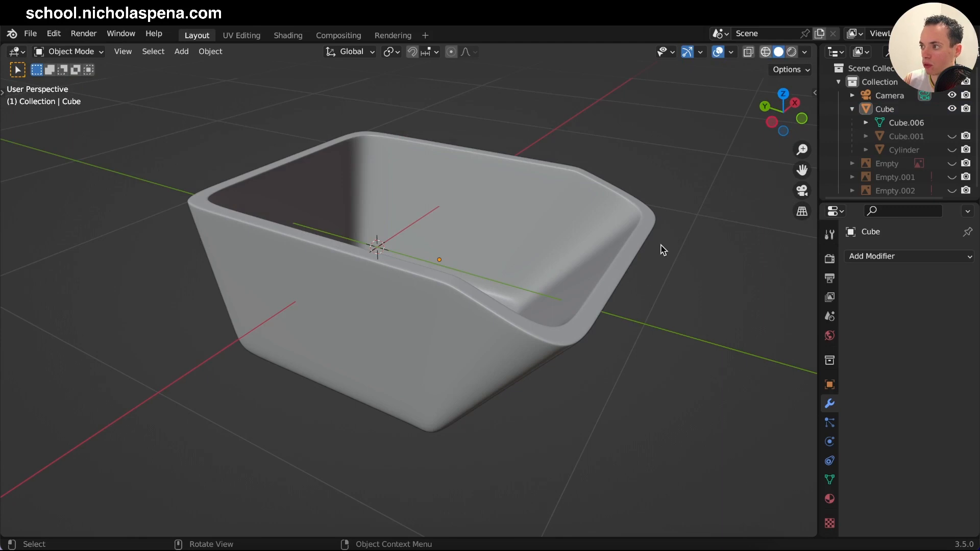
pyautogui.click(764, 52)
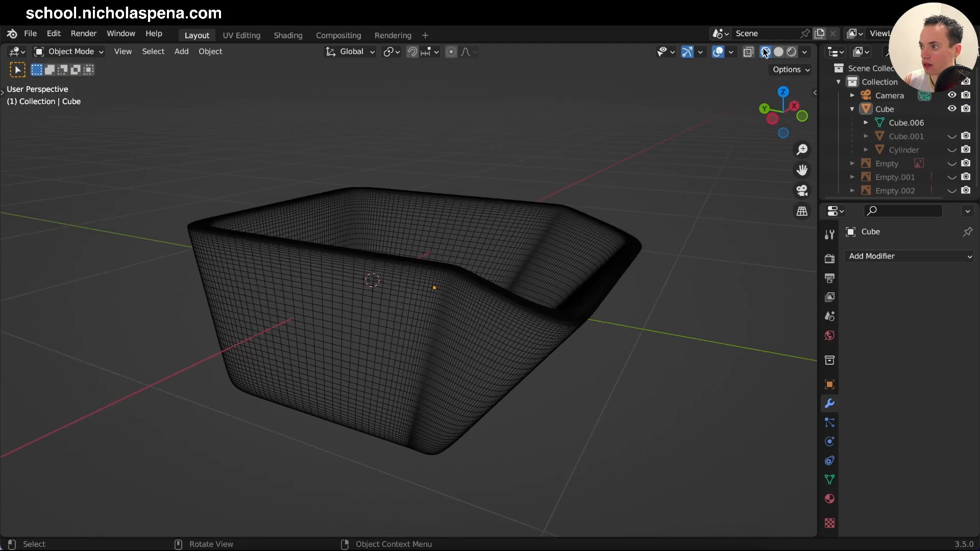
pyautogui.click(779, 52)
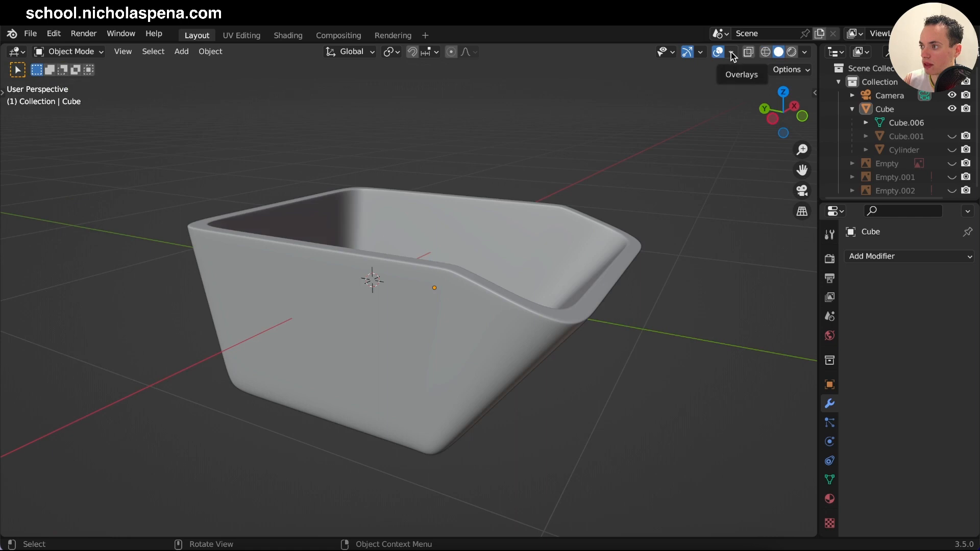
pyautogui.click(731, 52)
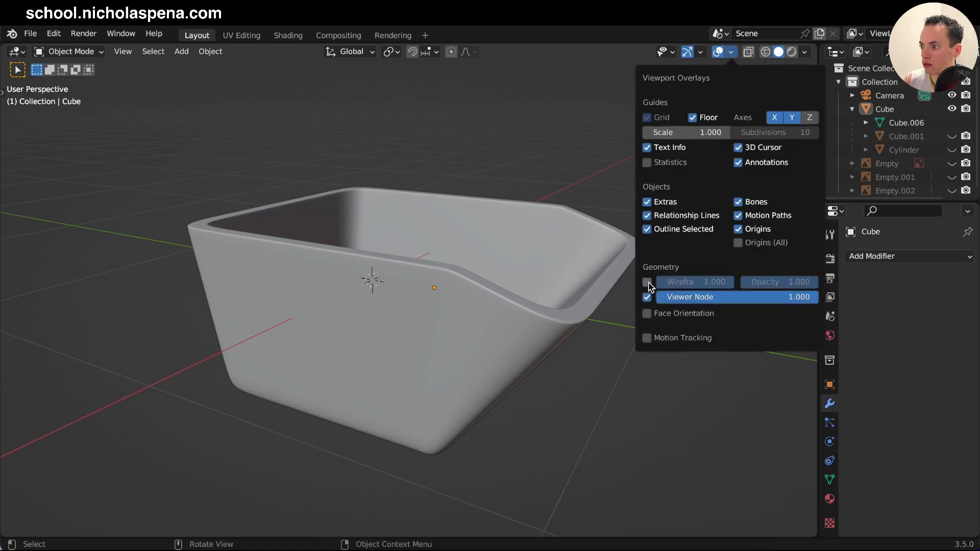
pyautogui.click(648, 281)
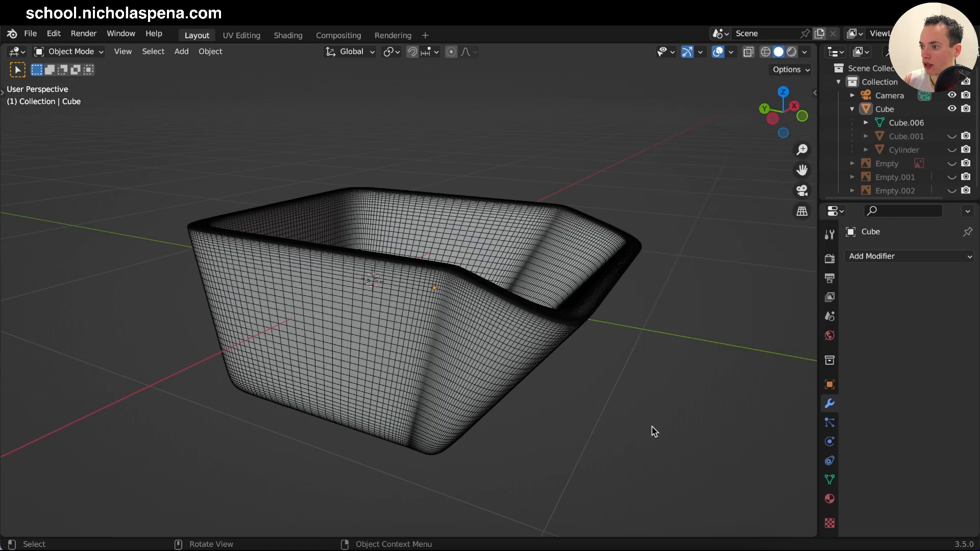
pyautogui.moveTo(686, 330)
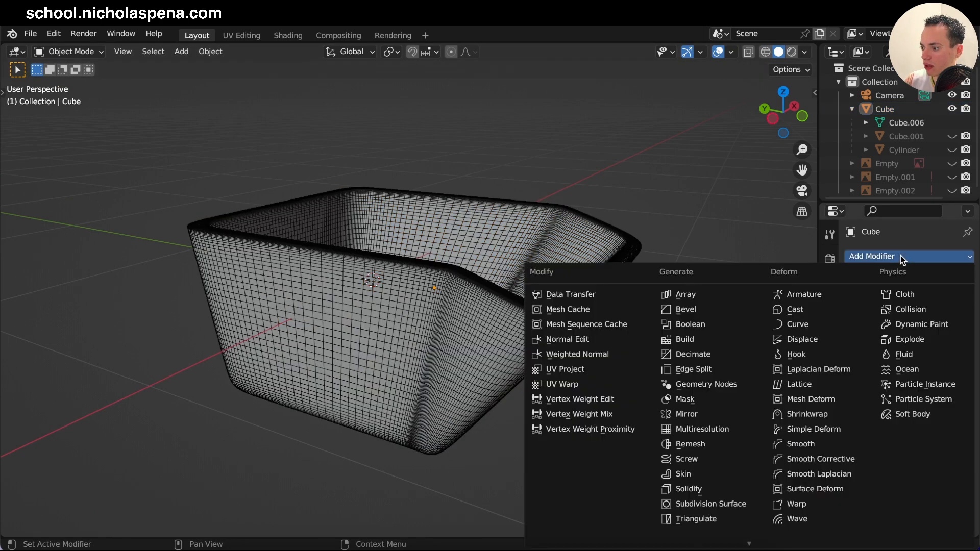
pyautogui.moveTo(694, 354)
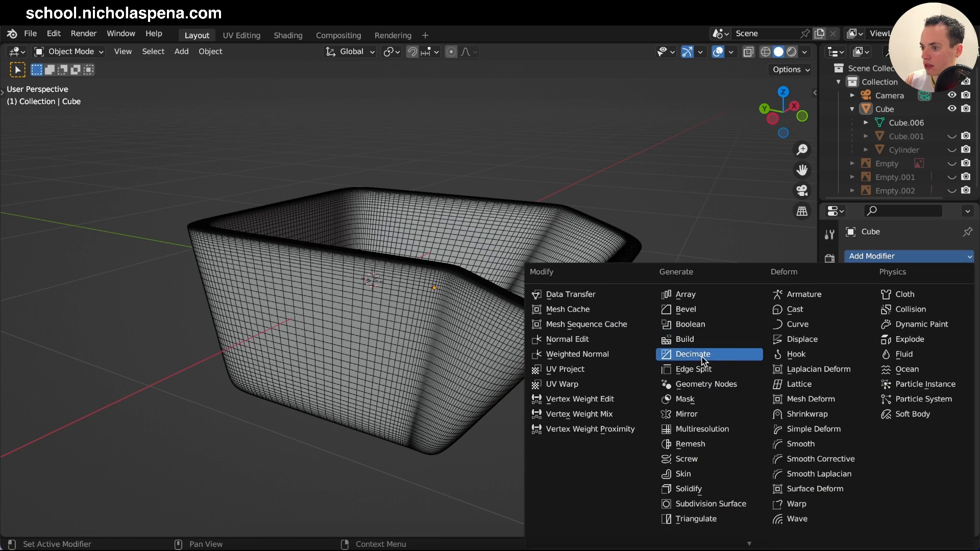
# Add a Decimate modifier, trying a Collapse ratio of 0.0112 before keeping all 51712 faces.
pyautogui.click(694, 354)
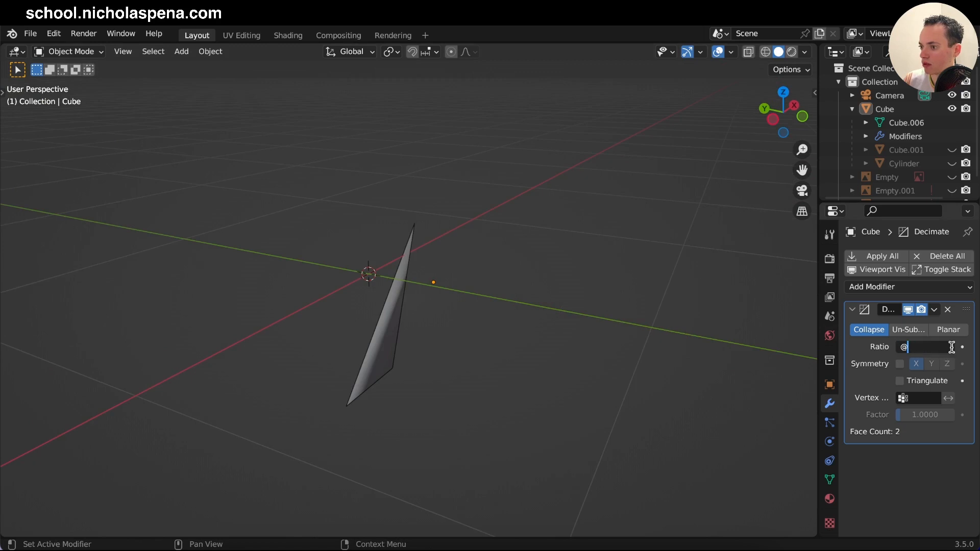
pyautogui.write('0.0112')
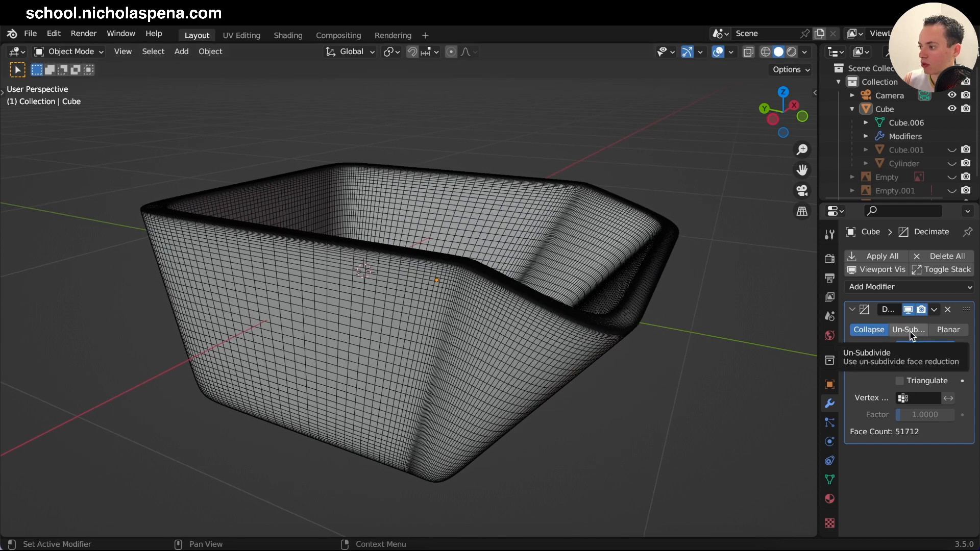
# Set the Decimate to Un-Subdivide, stepping iterations up to 6 then settling on 4 (3232 faces).
pyautogui.click(909, 330)
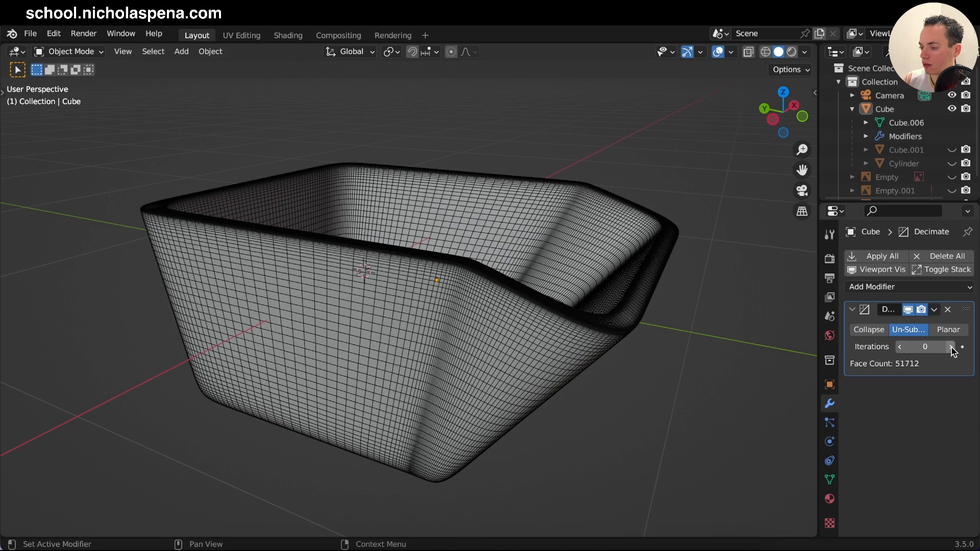
pyautogui.click(951, 348)
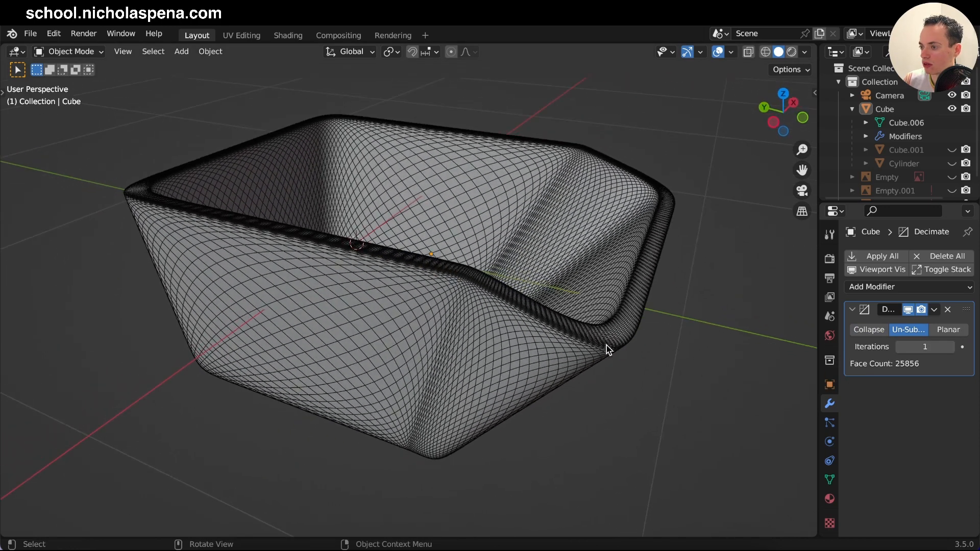
pyautogui.click(953, 348)
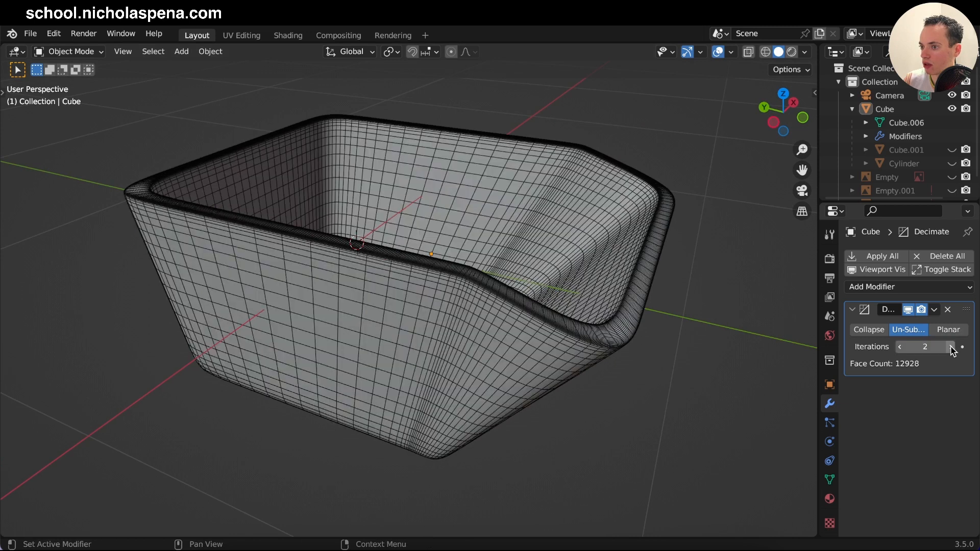
pyautogui.click(951, 346)
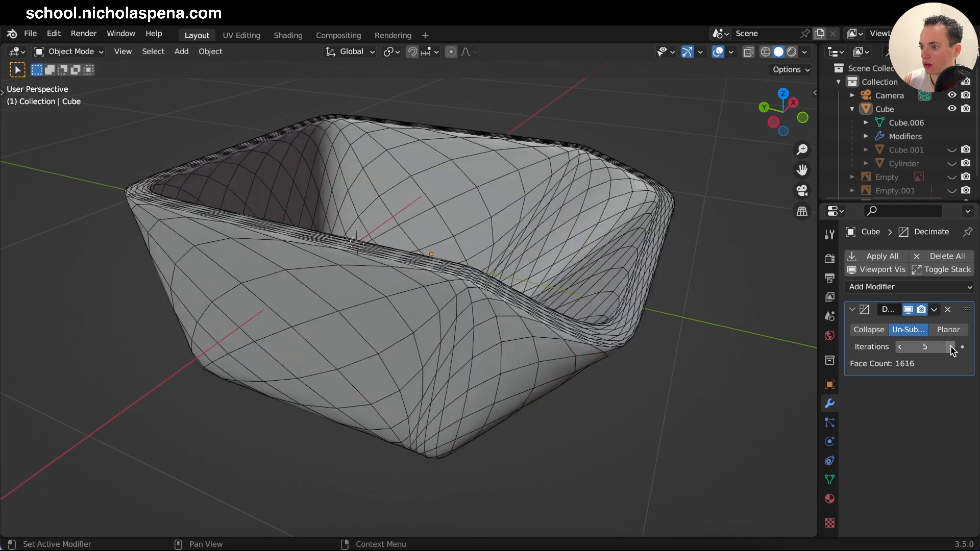
pyautogui.click(952, 348)
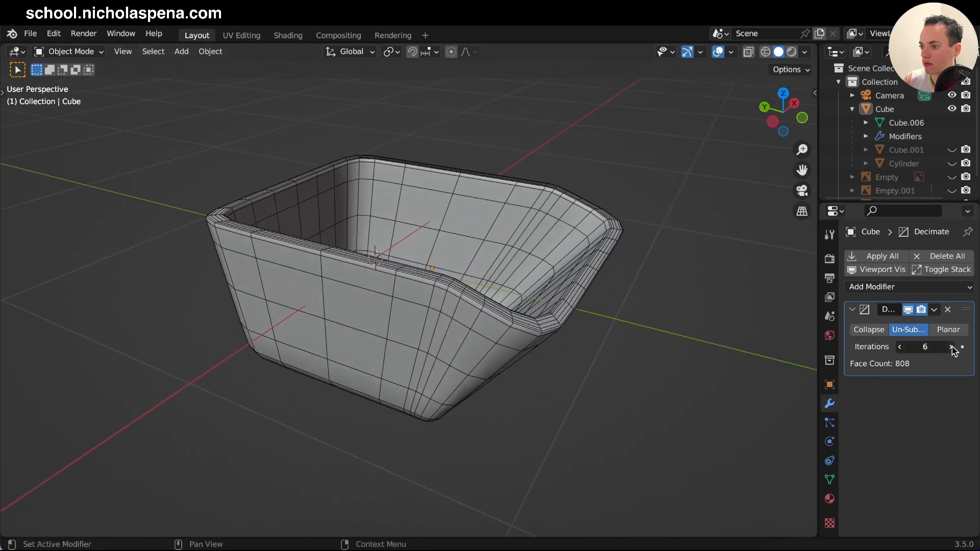
pyautogui.click(963, 347)
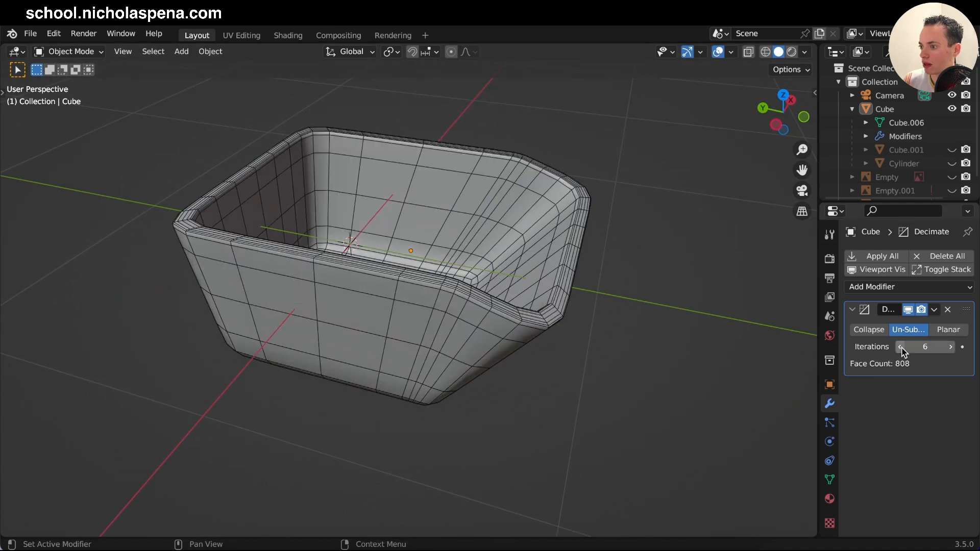
pyautogui.click(902, 347)
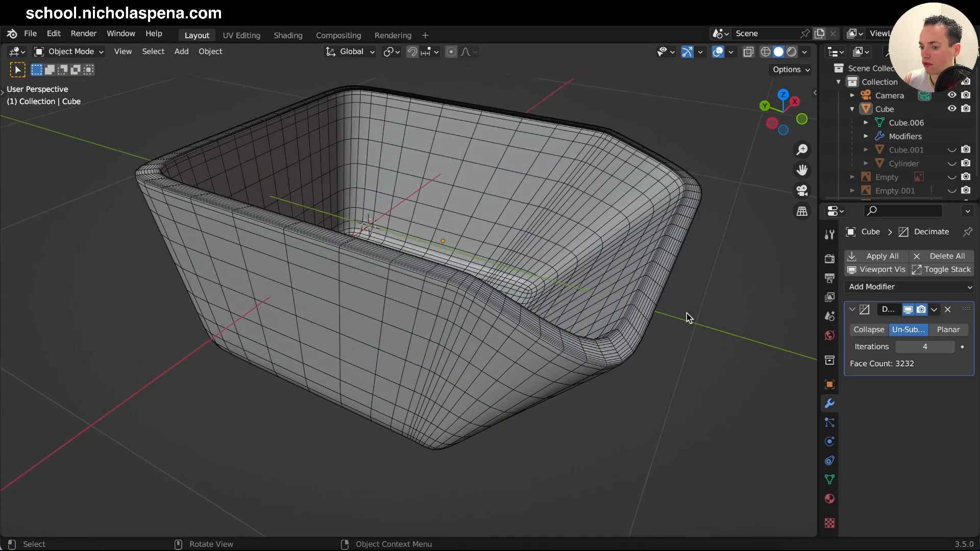
# Apply the Decimate modifier so the tub becomes a plain reduced mesh.
pyautogui.press('Tab')
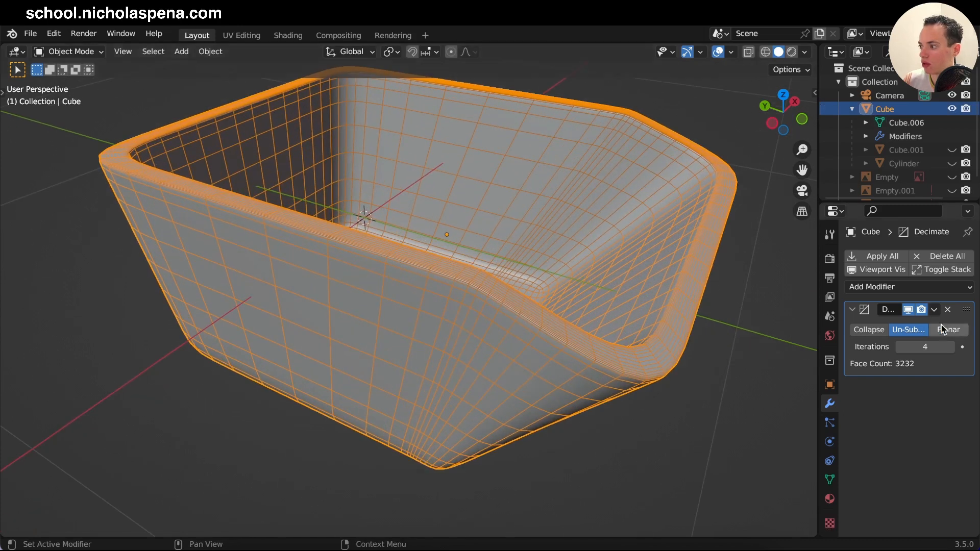
pyautogui.click(935, 310)
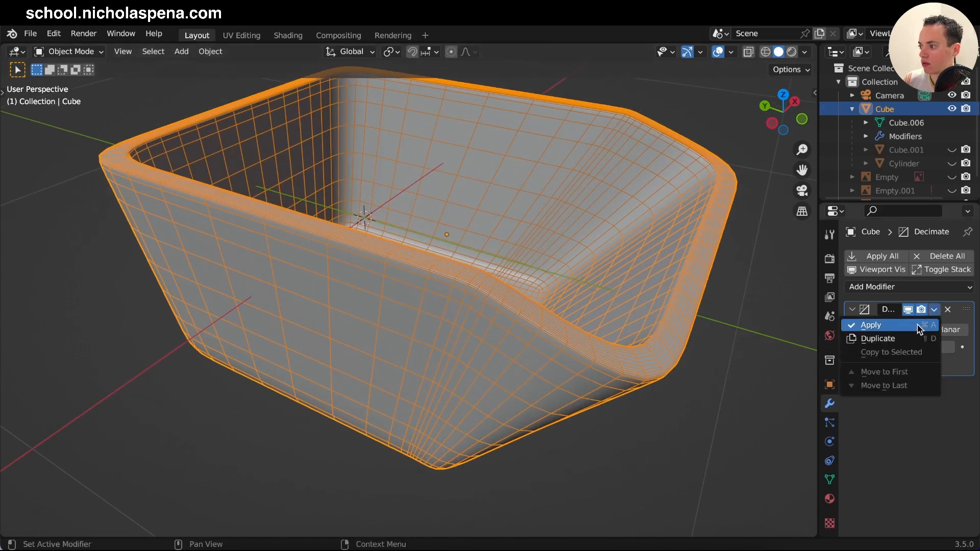
pyautogui.click(871, 325)
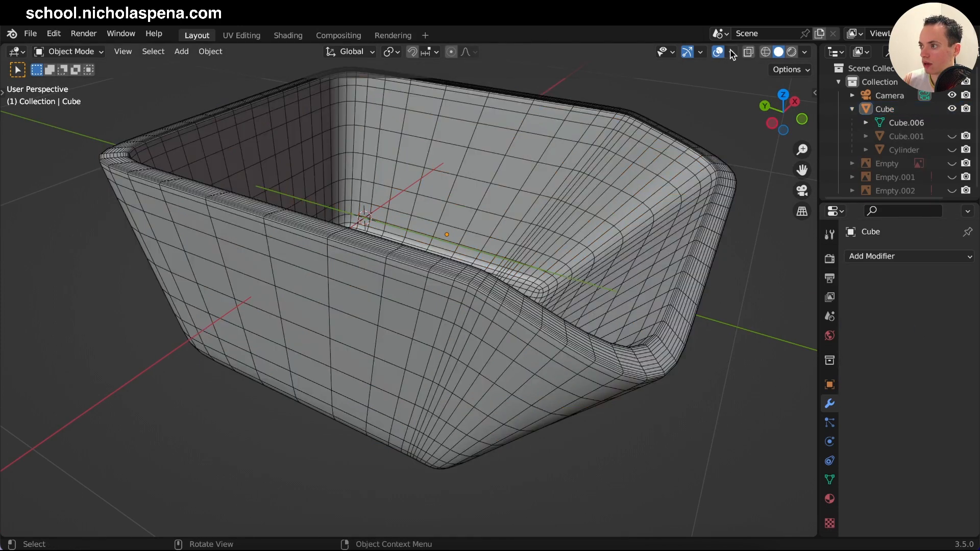
# Hide the wireframe overlay and enter Edit Mode on the tub mesh.
pyautogui.click(732, 52)
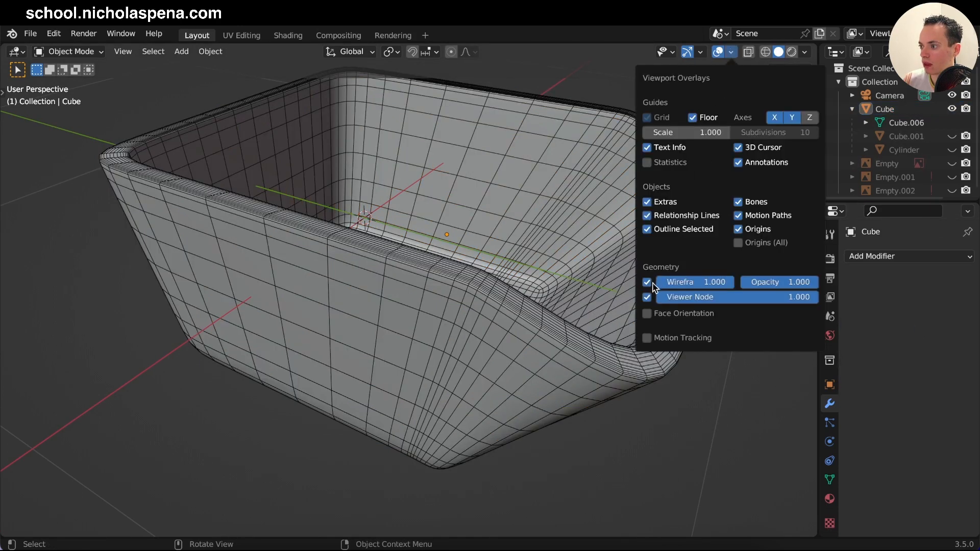
pyautogui.click(648, 282)
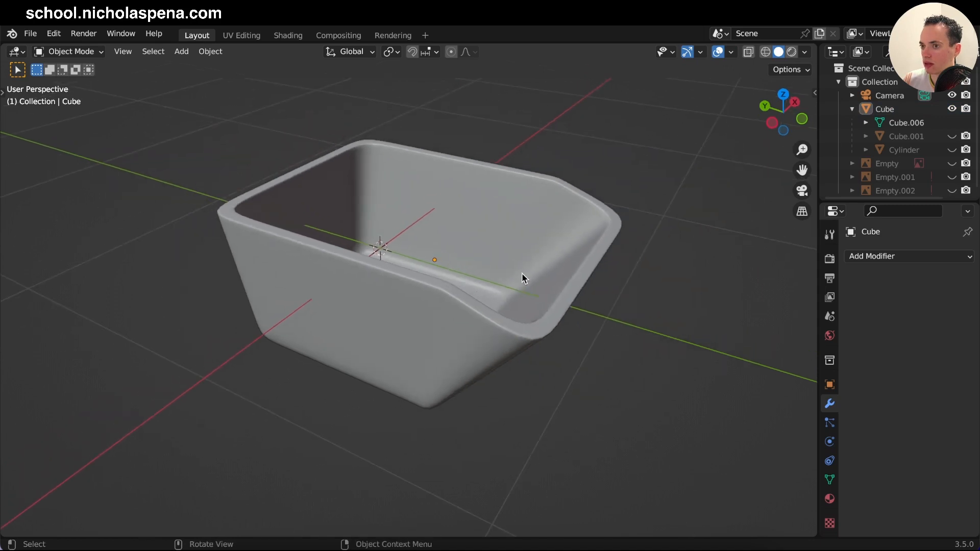
pyautogui.press('Tab')
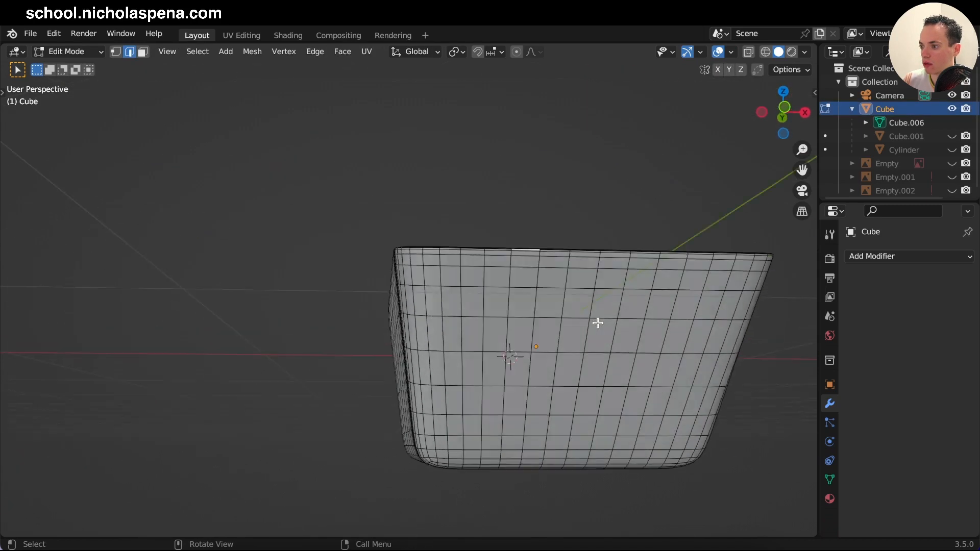